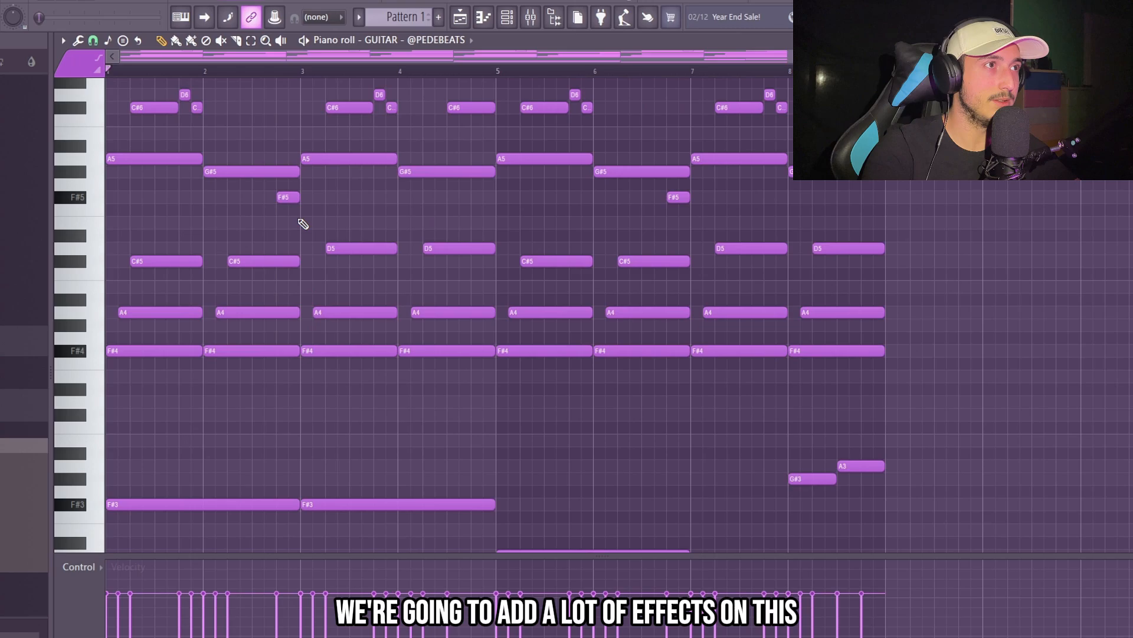
Choose an effect plugin for an empty slot on the MELODY 3 guitar channel.
scroll(down, 3)
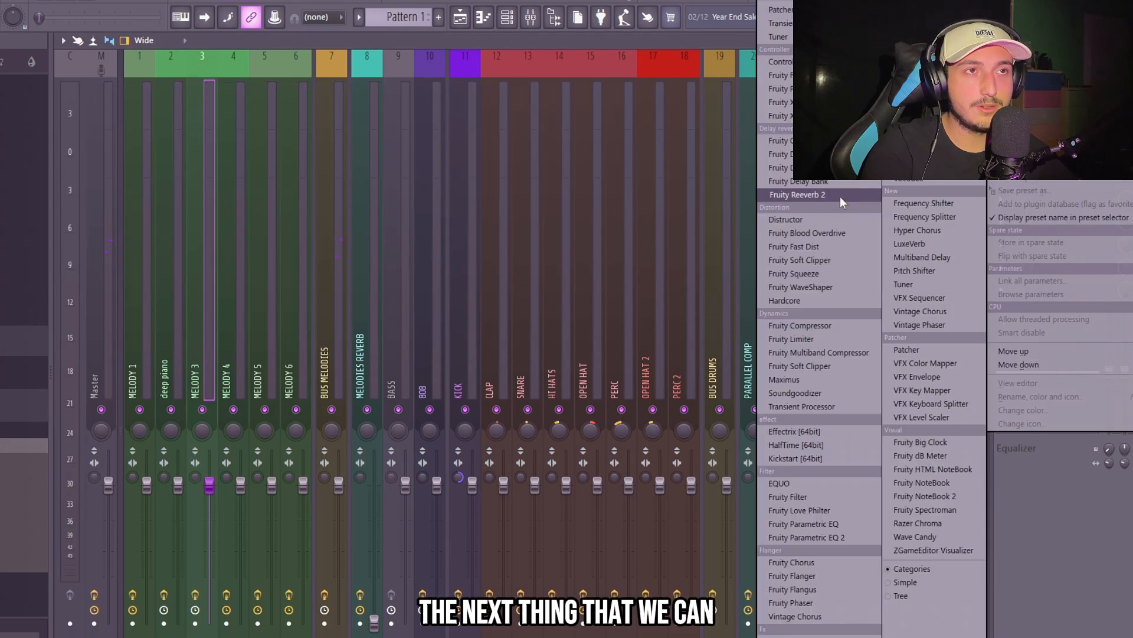
click(798, 194)
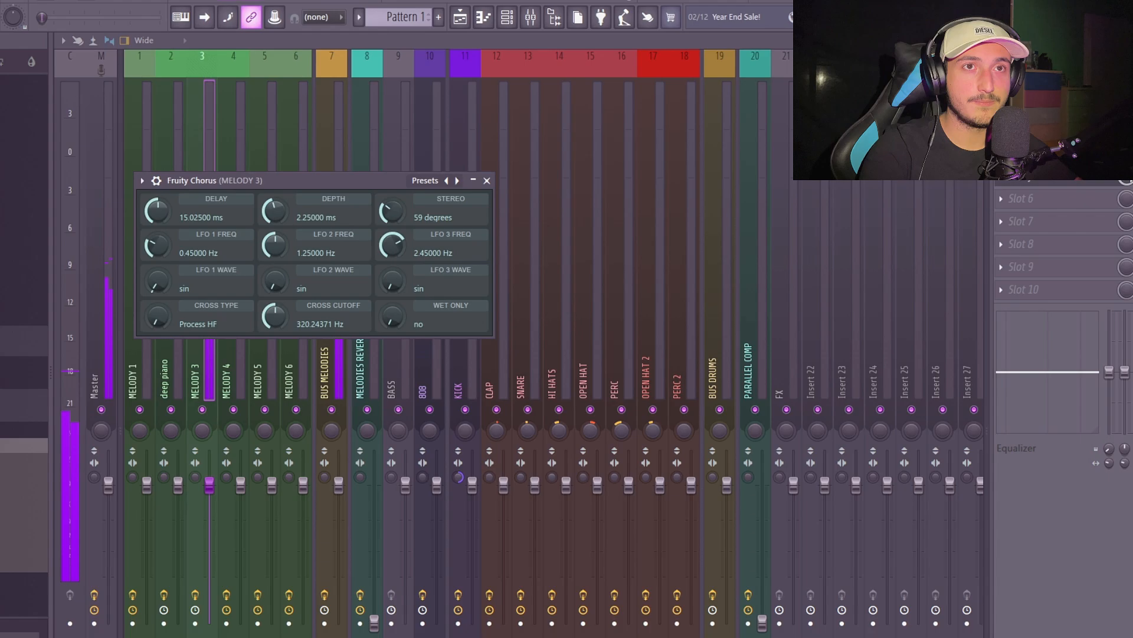
Adjust the Fruity Chorus Delay, Depth, Stereo and LFO settings on MELODY 3.
click(486, 180)
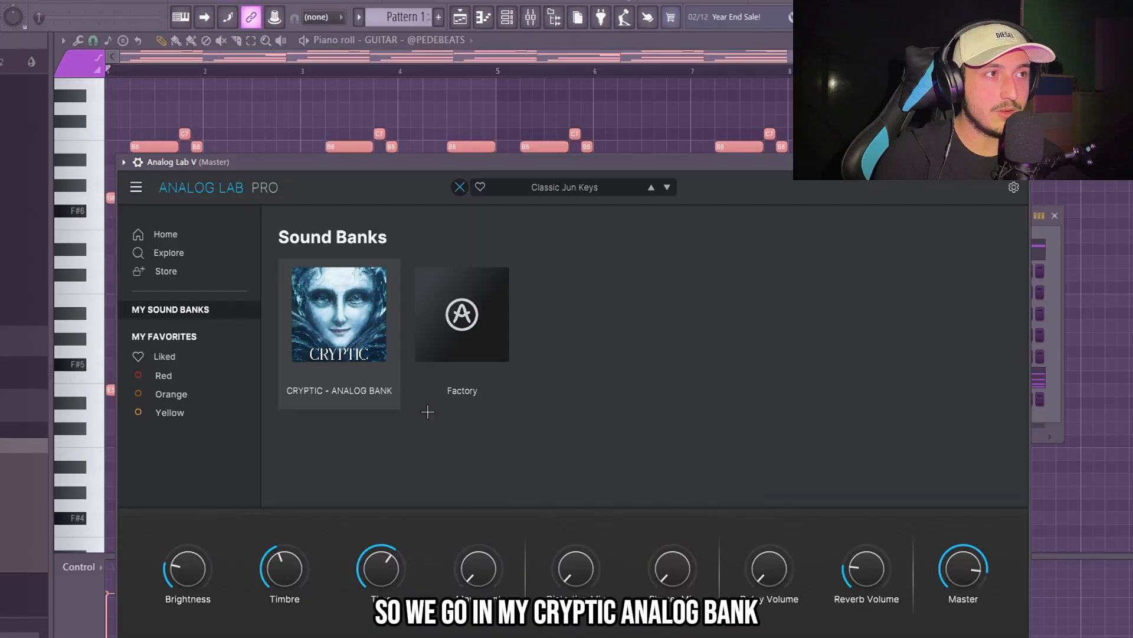
click(338, 314)
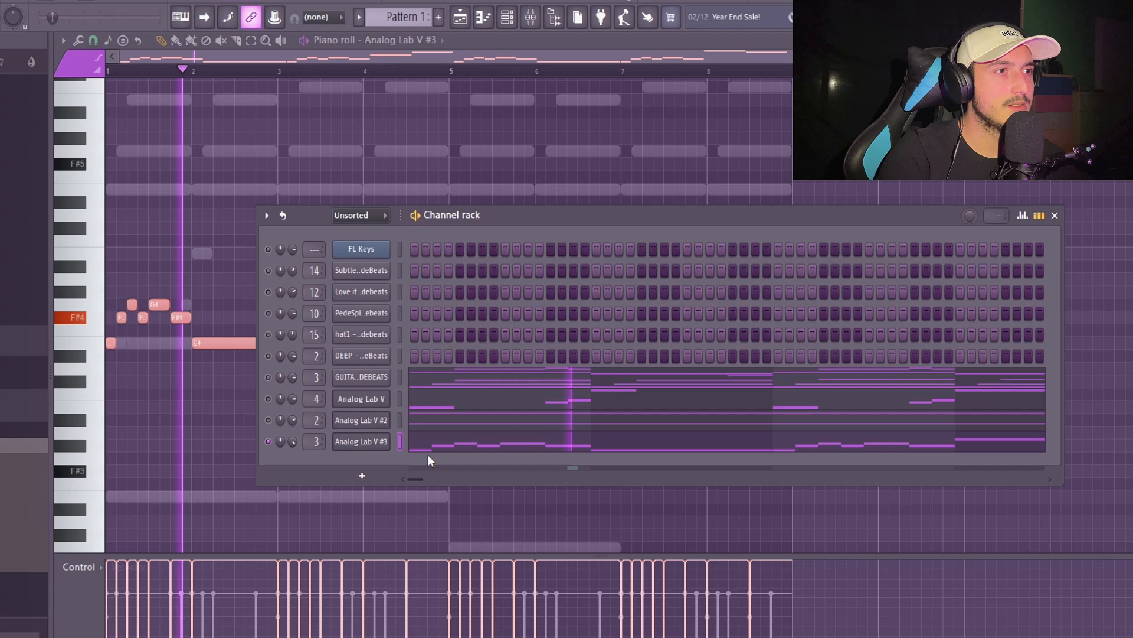
Switch to the Playlist showing Pattern 1 on Track 1.
click(1053, 215)
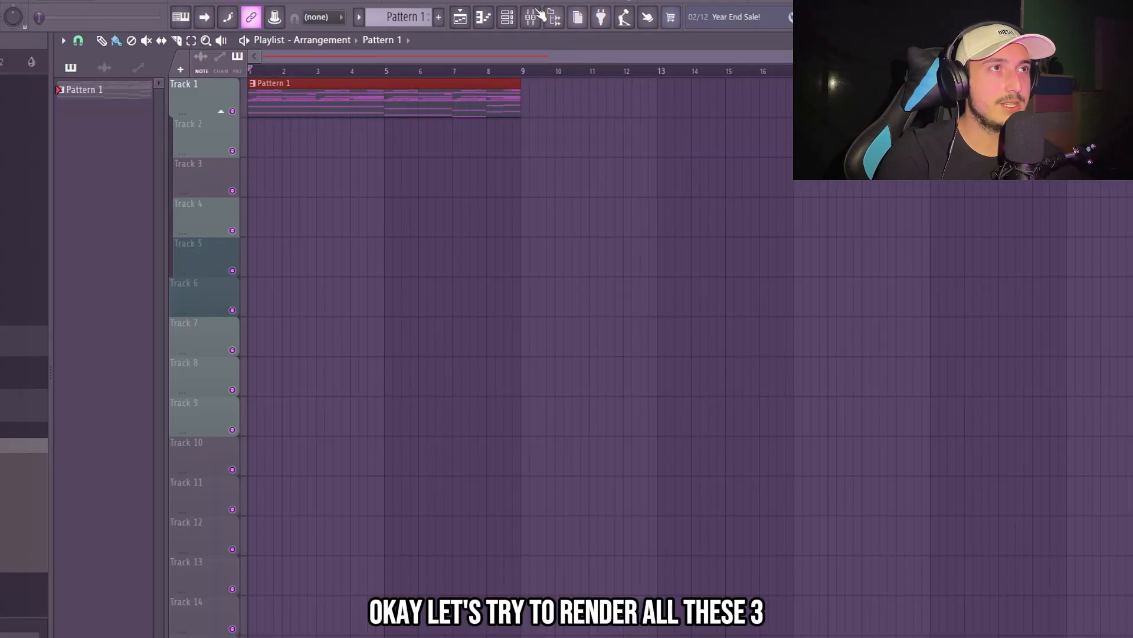
Consolidate Pattern 1 into a single audio clip and inspect the new clip's channel.
click(553, 16)
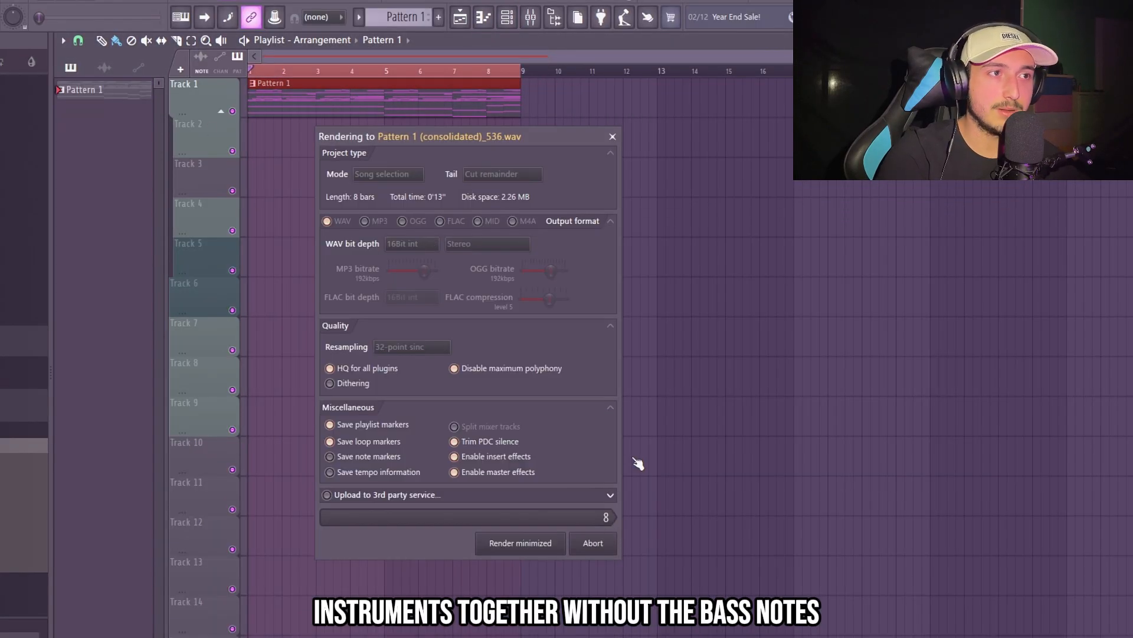
click(519, 543)
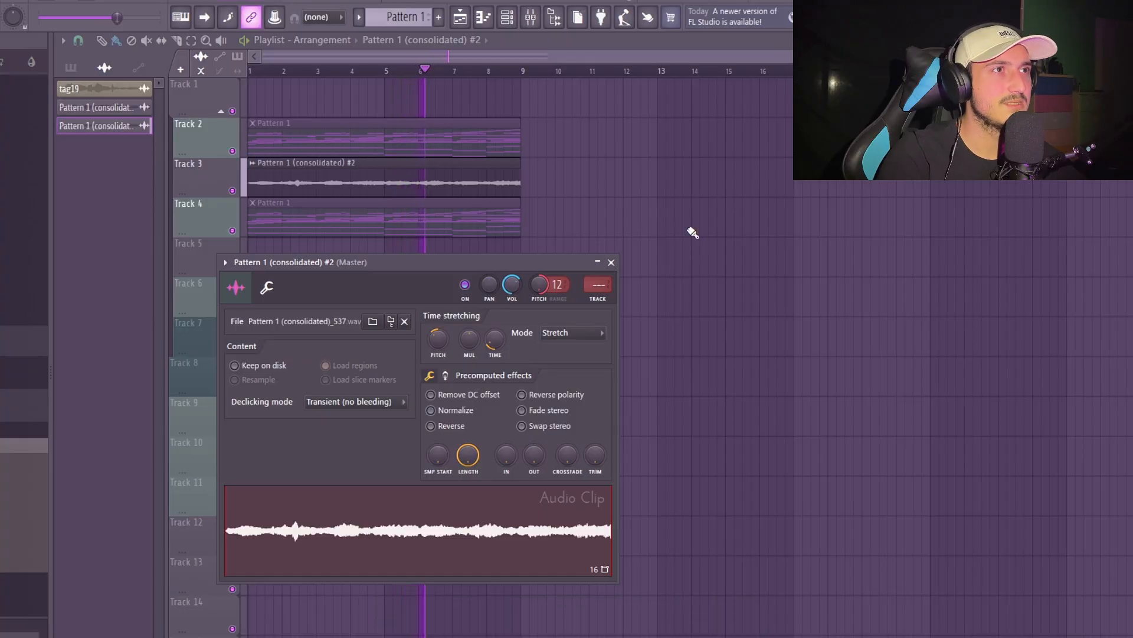
click(611, 262)
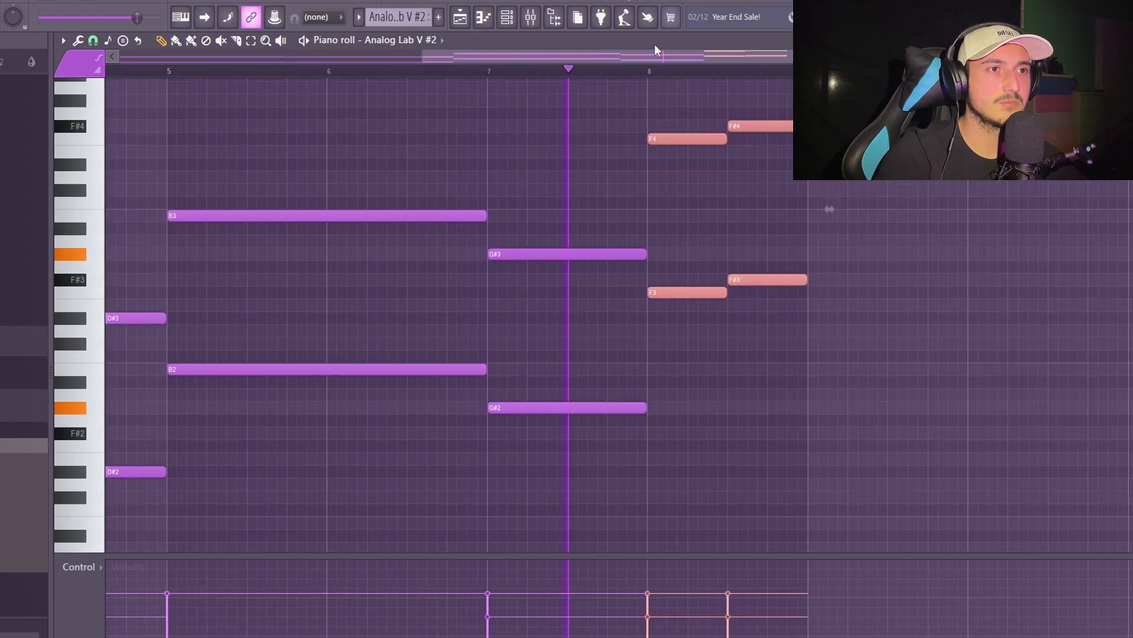
Scroll the Playlist to view the rendered Analog Lab V #2 clip on Track 4.
scroll(left, 3)
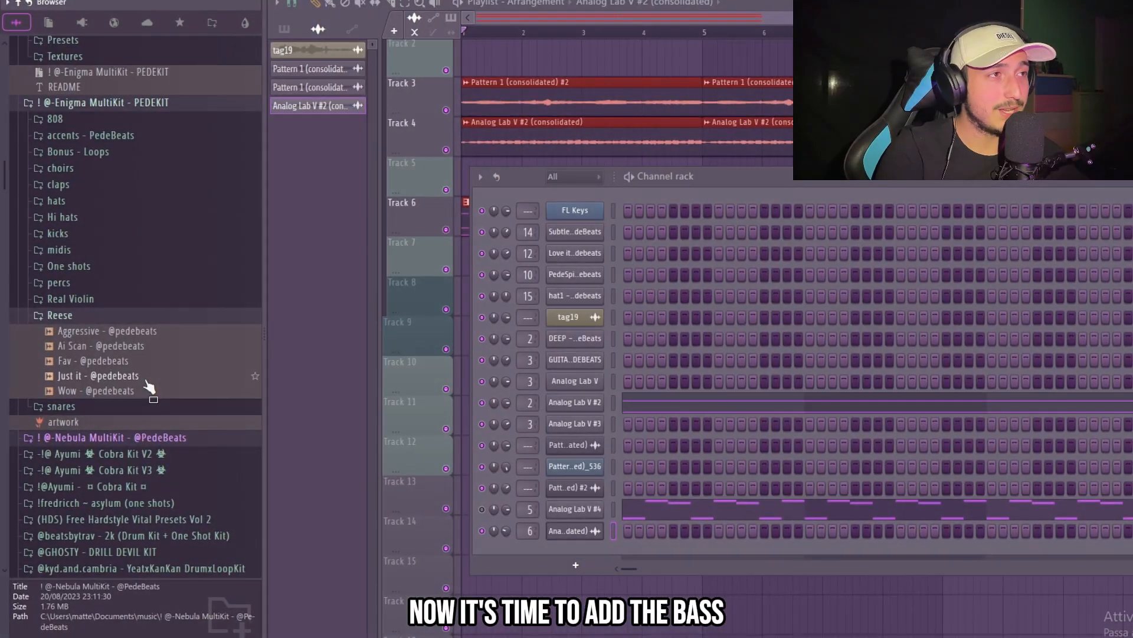
Load the Fav reese bass preset from the Reese folder into the Channel Rack.
click(97, 375)
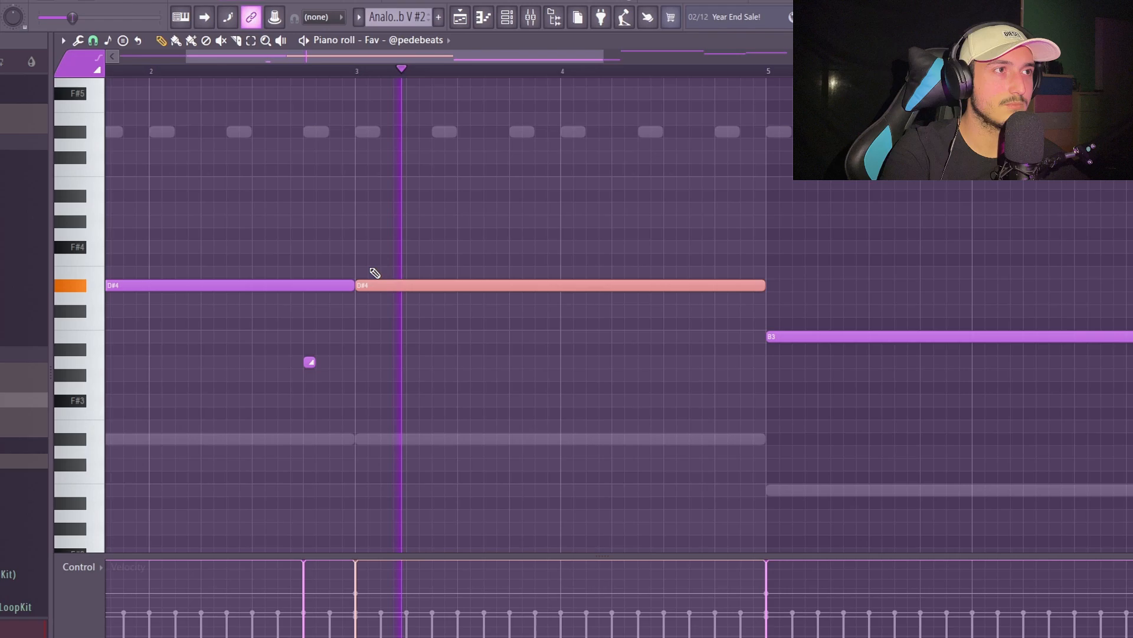
Scroll the Piano roll to reach the later Fav bass notes for editing.
scroll(right, 3)
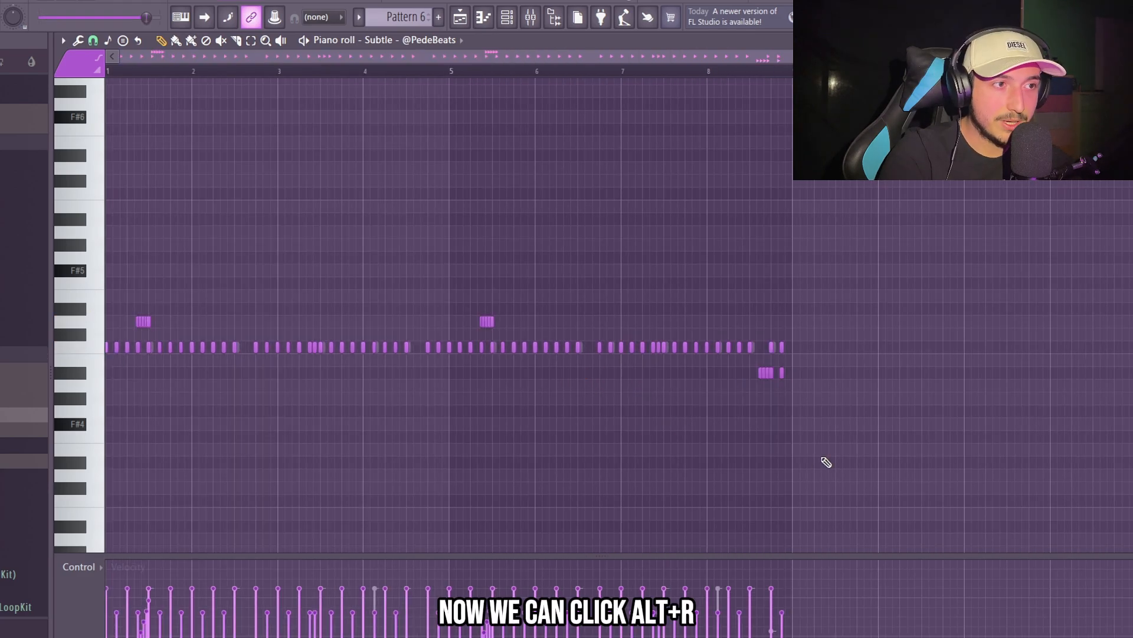
Randomize the hi-hat note velocities with the Randomizer (Alt+R) and accept.
key(alt+r)
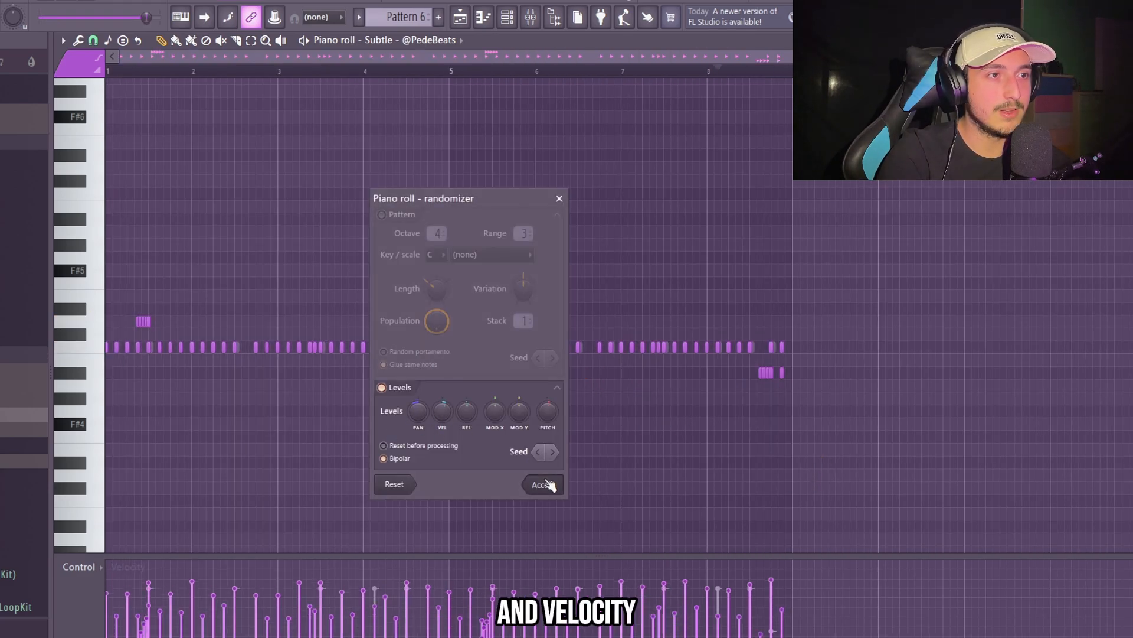
click(541, 483)
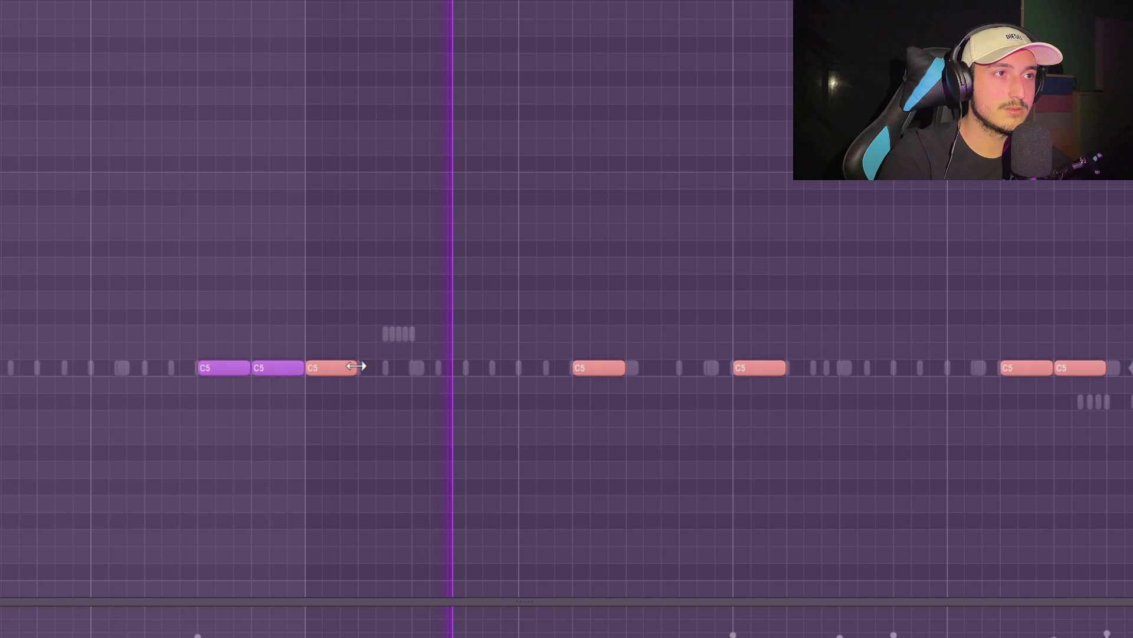
Place a new C5 note for the hi-hat roll in the Go to pattern.
scroll(right, 3)
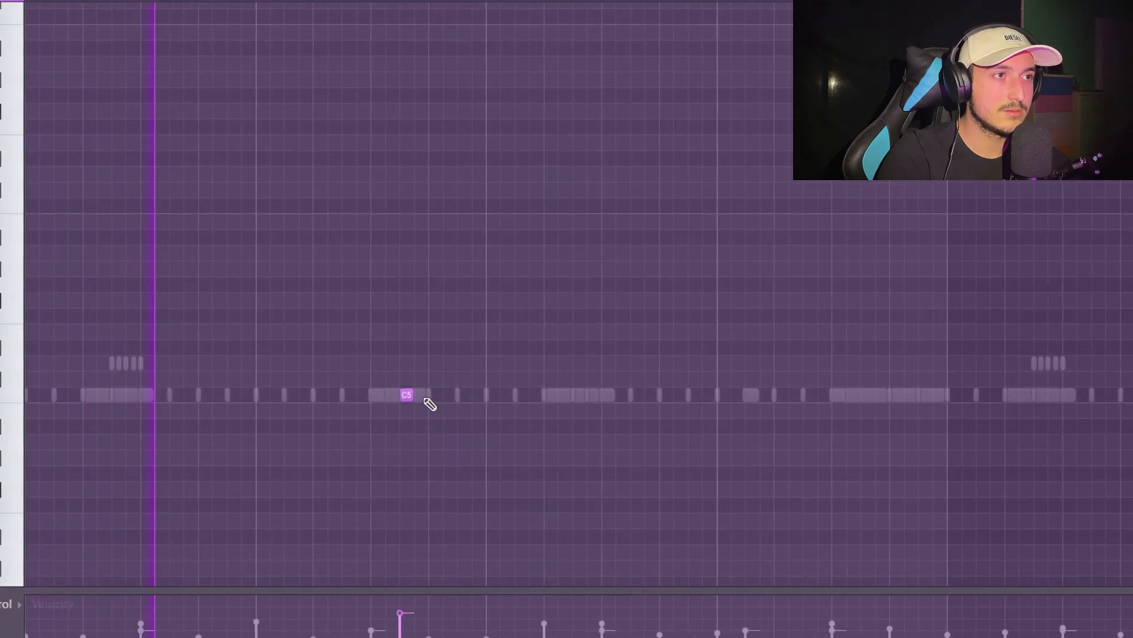
click(465, 394)
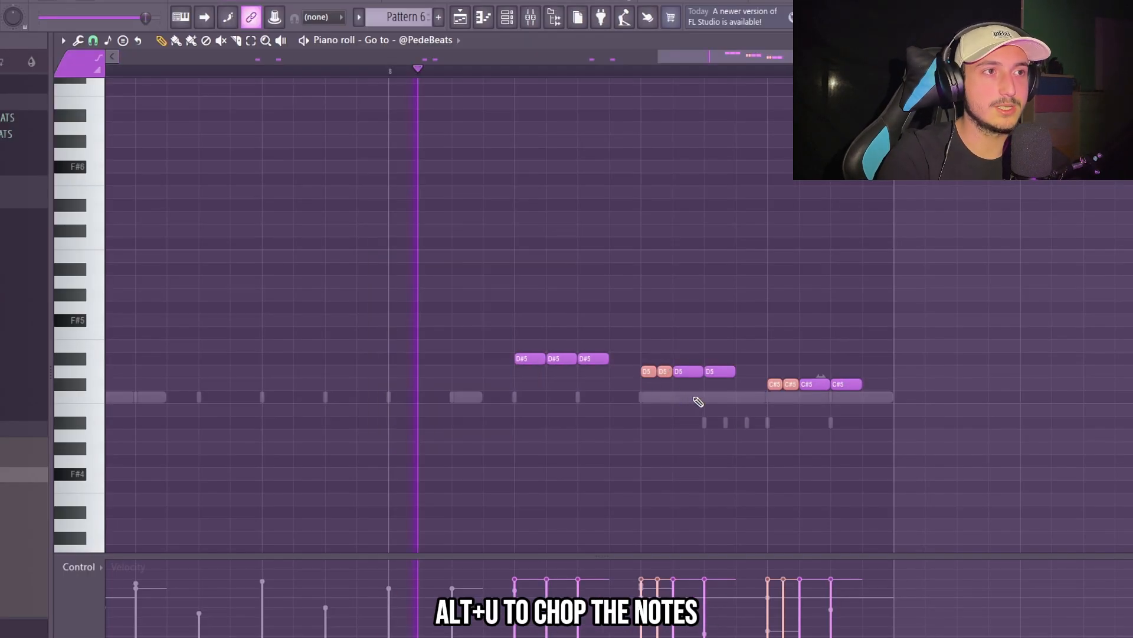
Chop the selected roll notes with Alt+U and load the Rack kick sample.
key(alt+u)
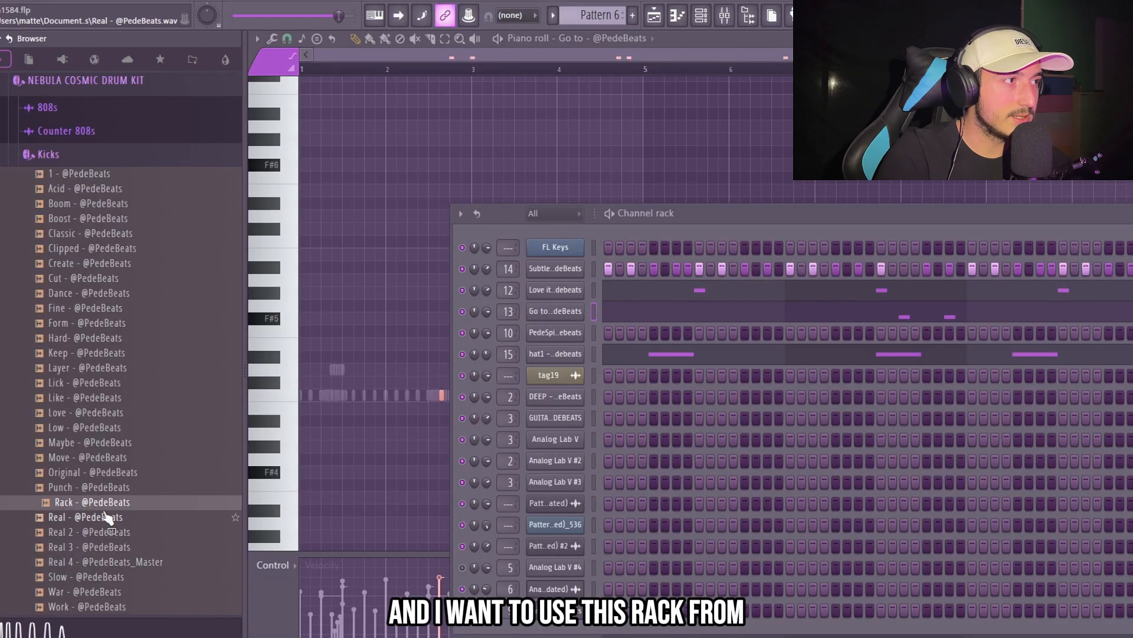
double_click(93, 501)
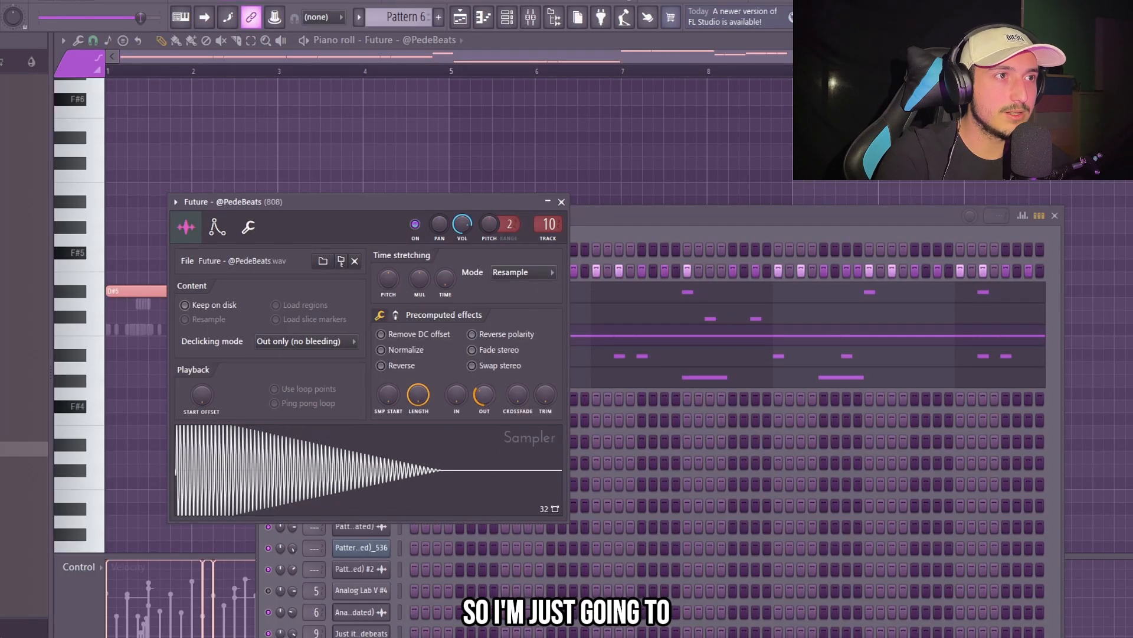
Tweak the Future 808 channel's settings in its Sampler window.
click(561, 201)
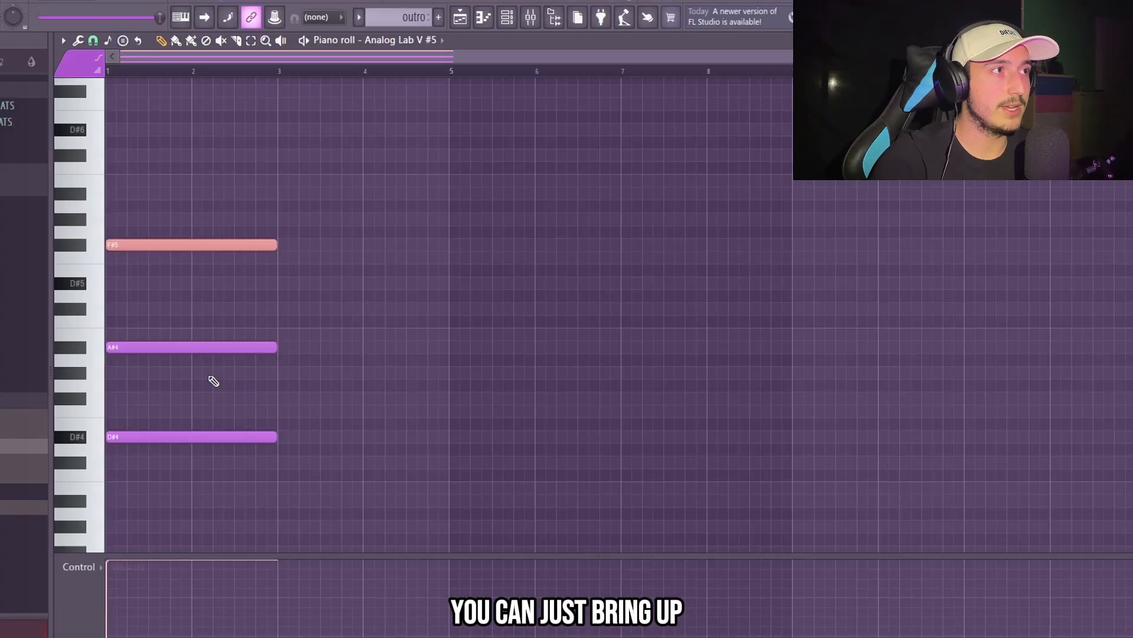
Draw a two-bar held D#4, A#4, F#5 pad chord for Analog Lab V #5 in the outro pattern.
click(191, 245)
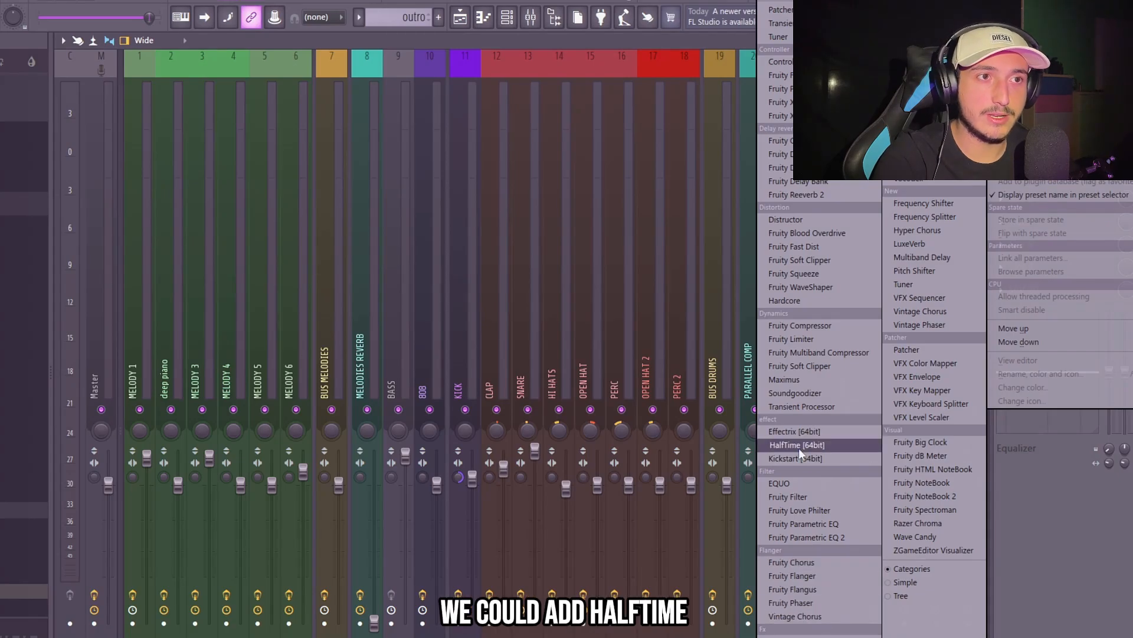
Load HalfTime and Fruity Reeverb 2 into empty effect slots on mixer insert 23.
click(798, 194)
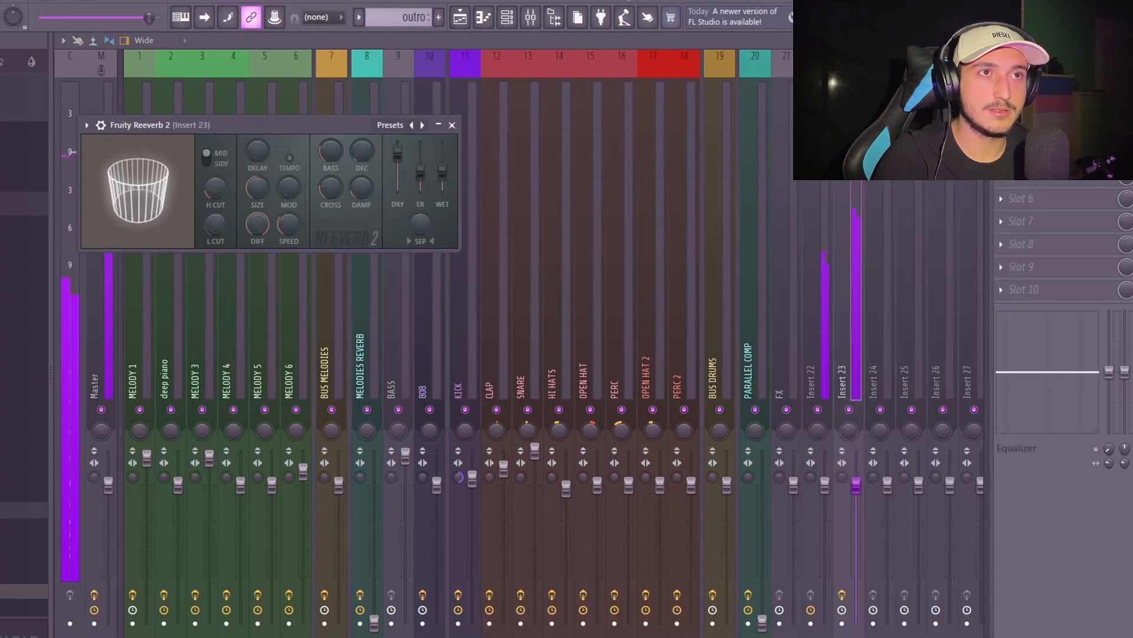
click(453, 124)
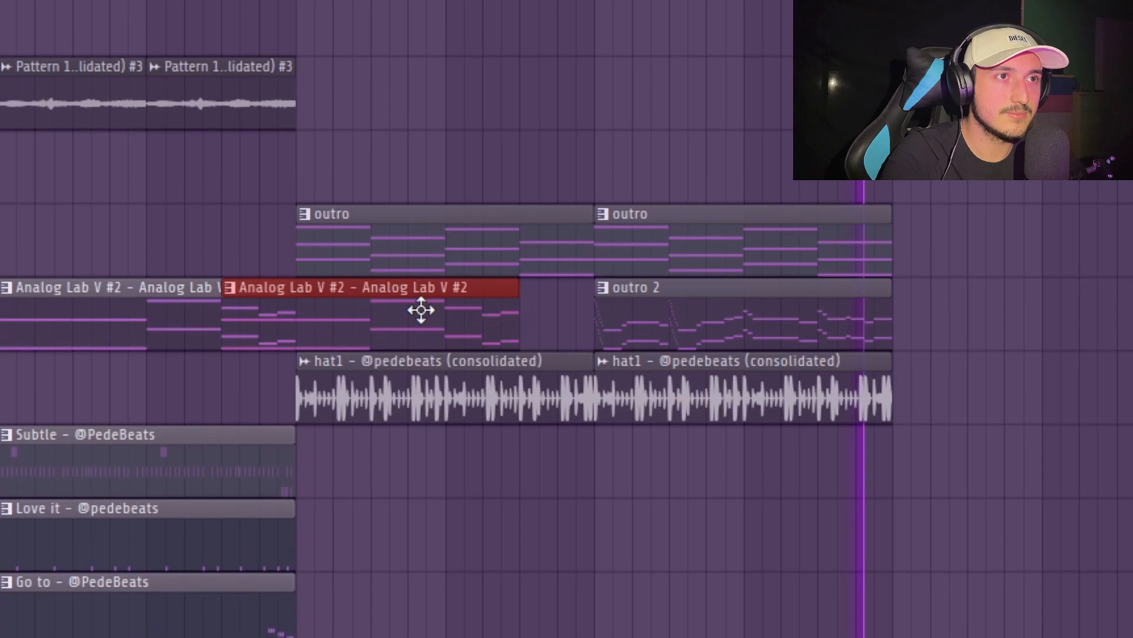
Bring up Analog Lab V #2's eight-bar chord part in the piano roll for editing.
double_click(361, 286)
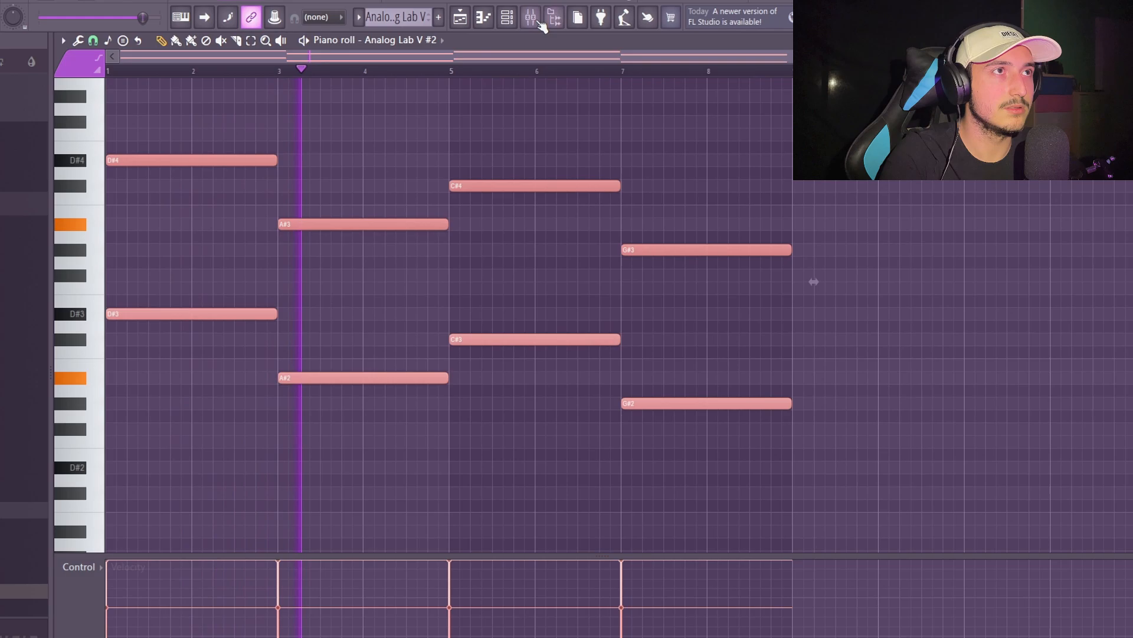
scroll(down, 3)
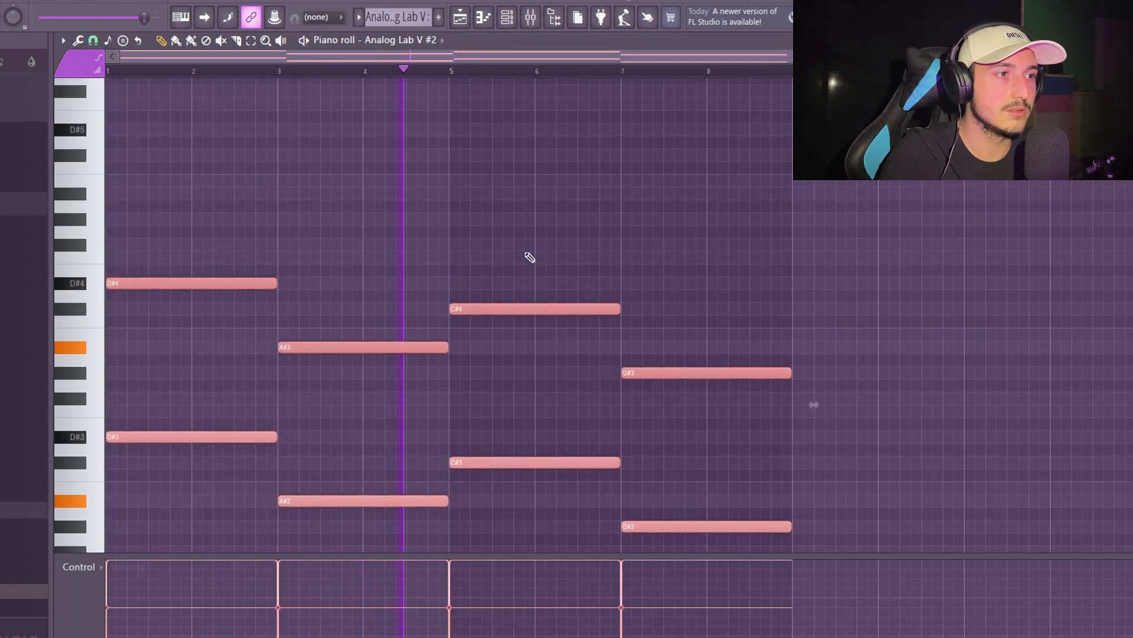